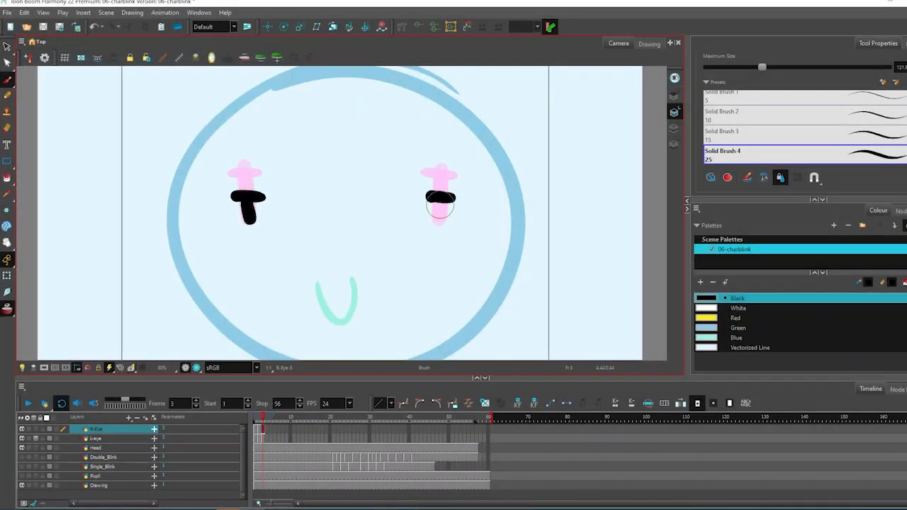
# Add closed-eye blink drawings to R-Eye and L-eye over frames 1–8 and loop playback.
pyautogui.click(267, 422)
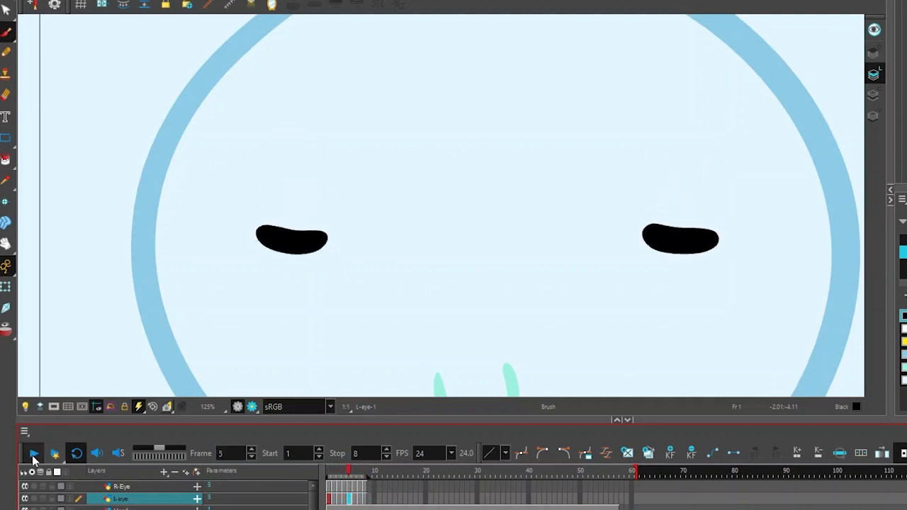
# Play back the blink loop stretched to frame 22.
pyautogui.click(33, 453)
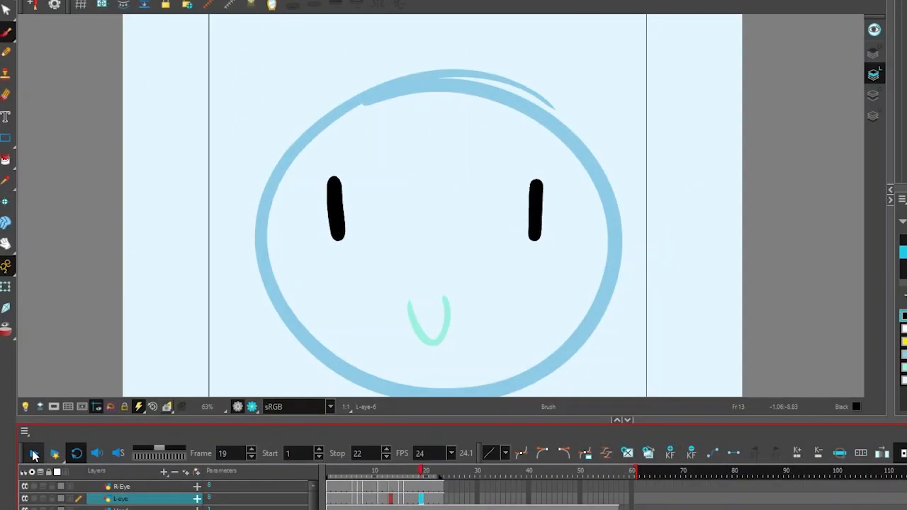
# Replay the retimed loop, then shift R-Eye exposures back to frame 2 to stagger its blink.
pyautogui.click(33, 453)
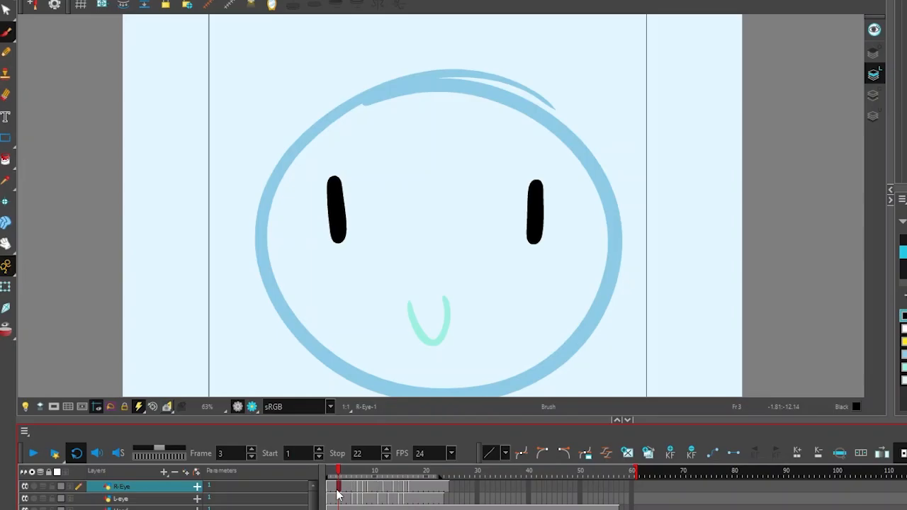
pyautogui.click(344, 489)
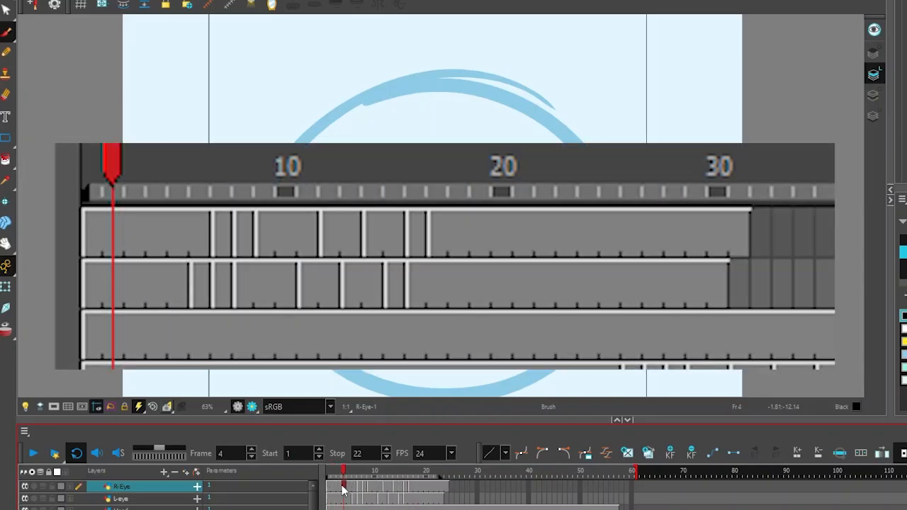
pyautogui.click(333, 487)
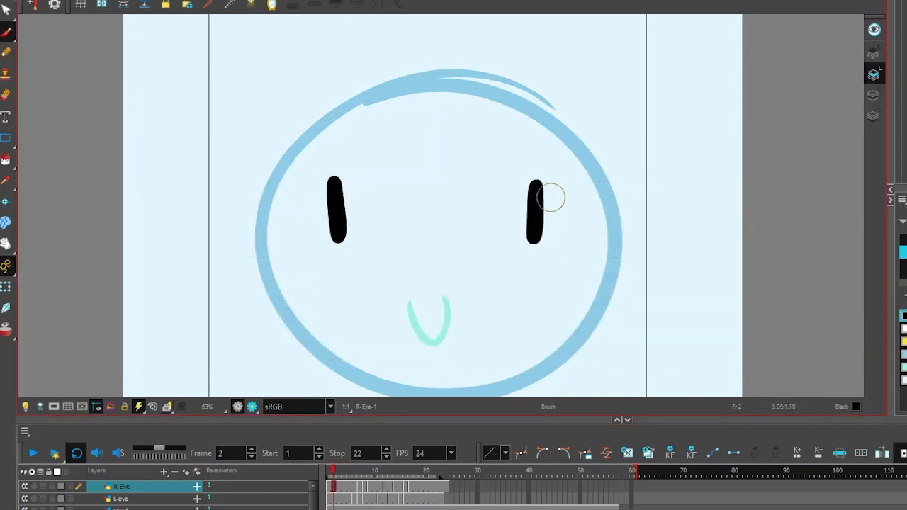